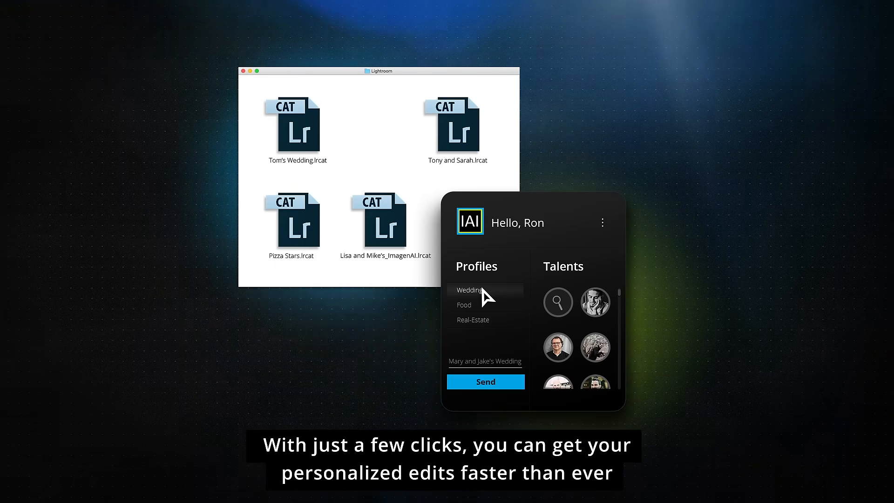
- Send Mary and Jake's Wedding with the Wedding profile for return as a new Lightroom catalog
left_click(486, 382)
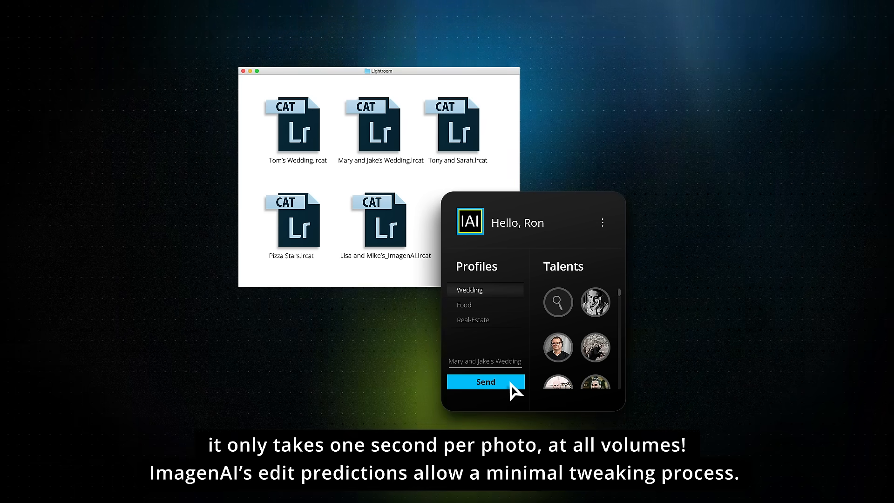